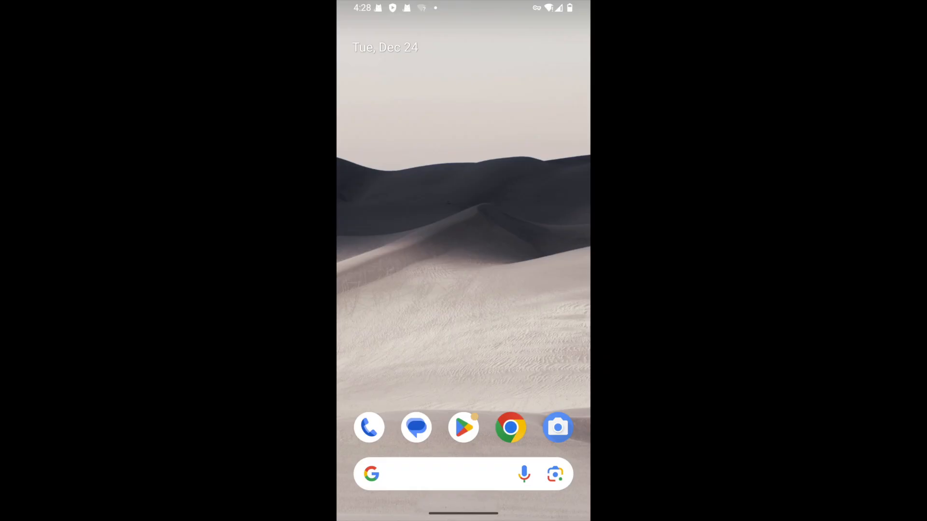
Find Cisdem AppCrypt and unlock it with the PIN to see its app list.
scroll("up", 3)
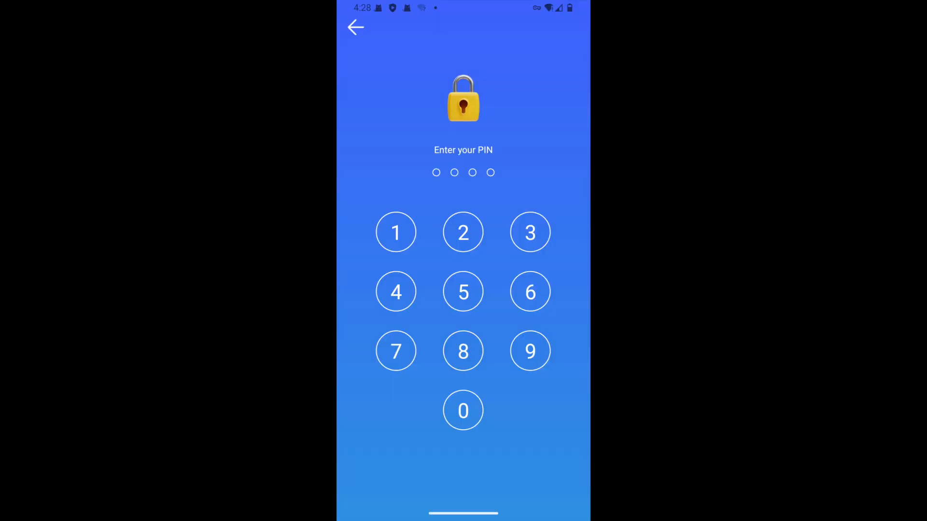
left_click(463, 411)
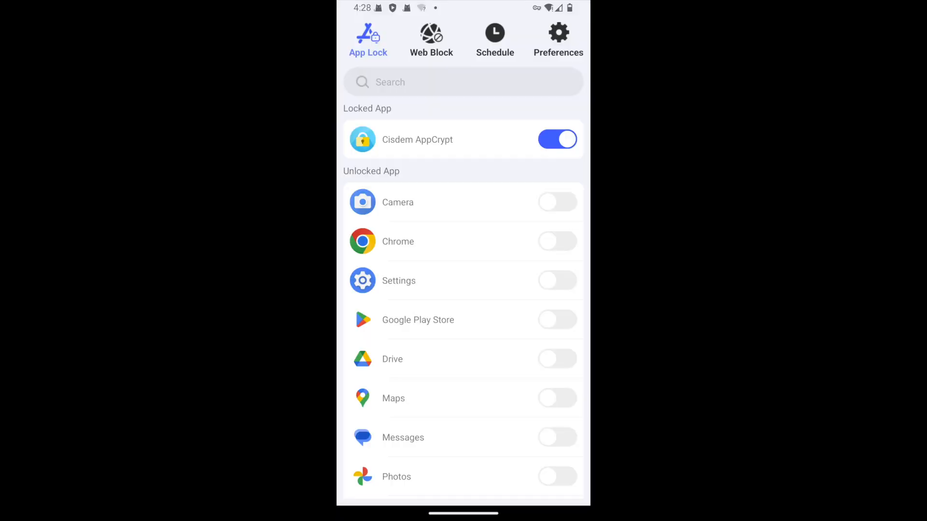
Lock YouTube, found by searching 'yo', and Chrome, then show the Web Block list.
left_click(463, 81)
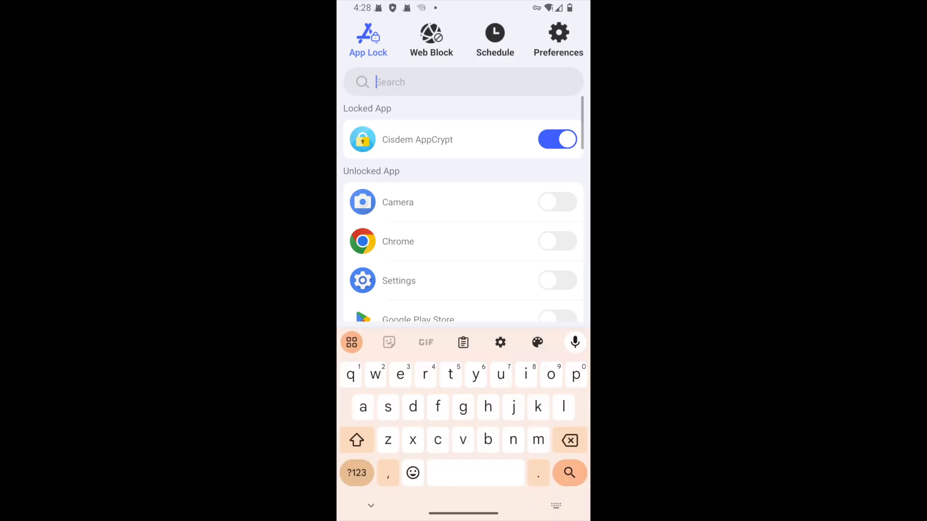
type("you")
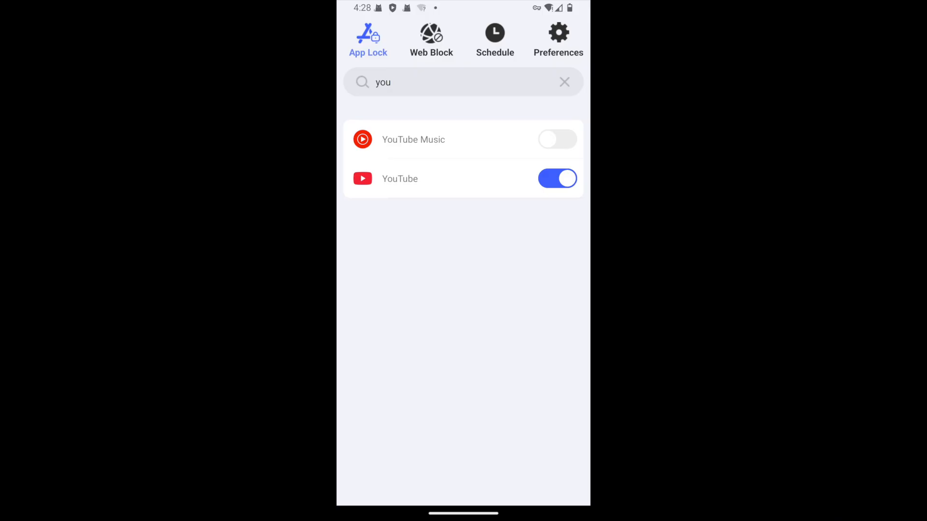
left_click(564, 82)
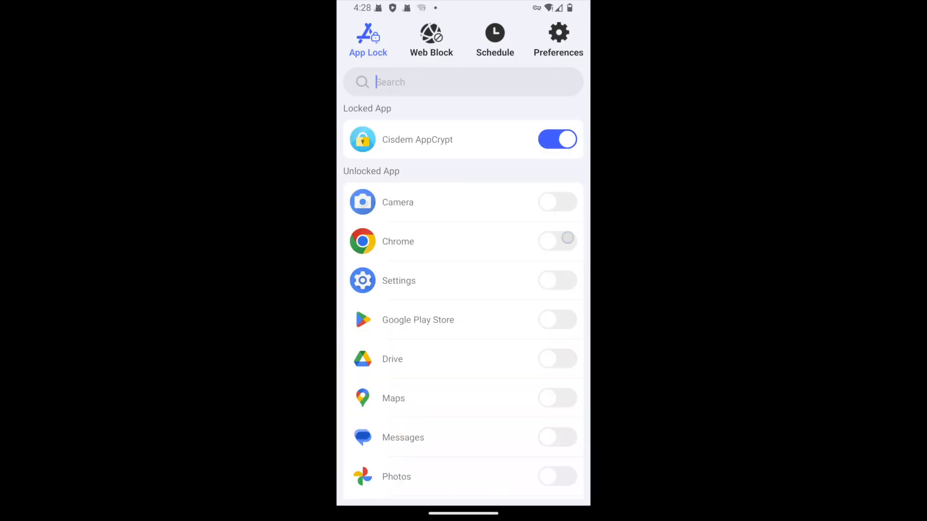
left_click(556, 242)
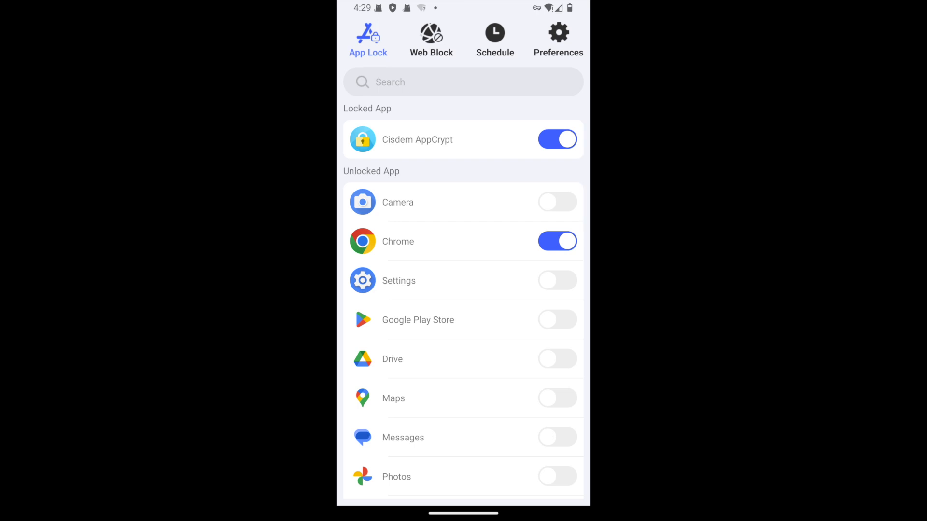
left_click(463, 82)
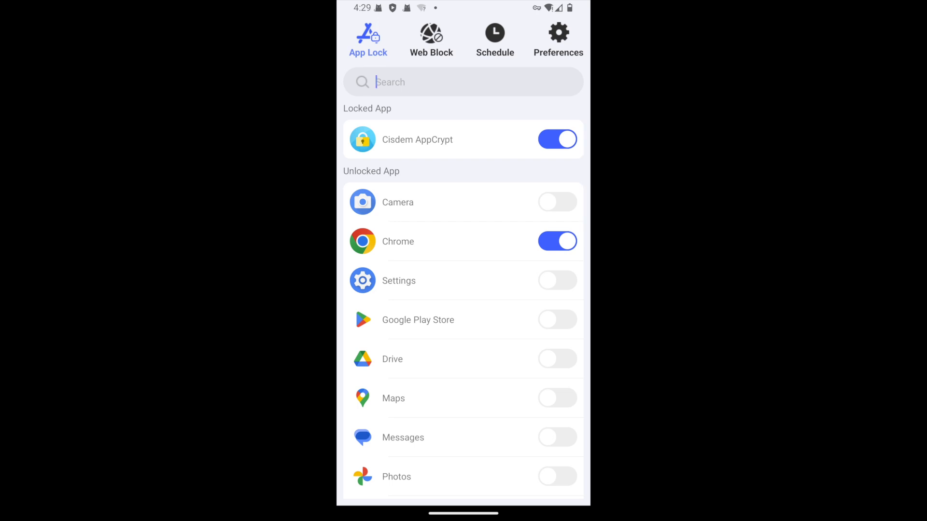
left_click(431, 40)
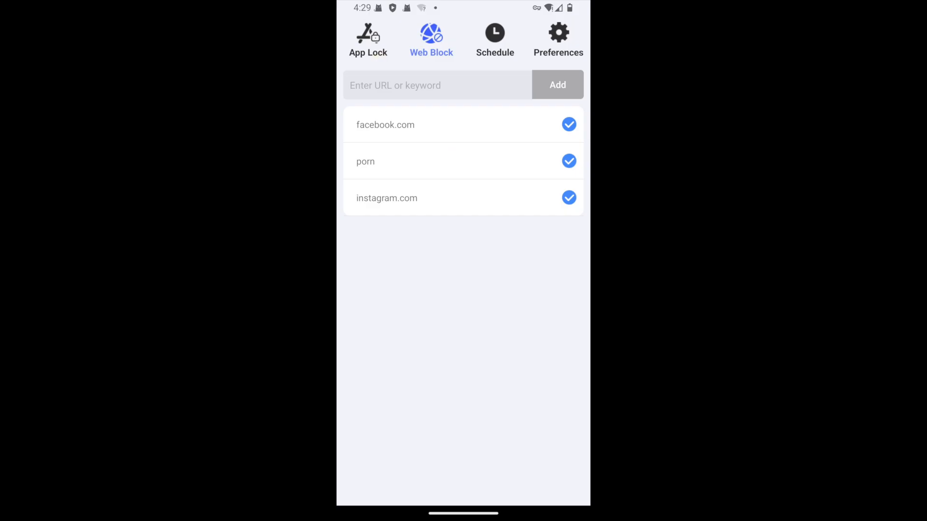
Add YouTube.com to the blocked websites and return to the phone's app drawer.
left_click(437, 85)
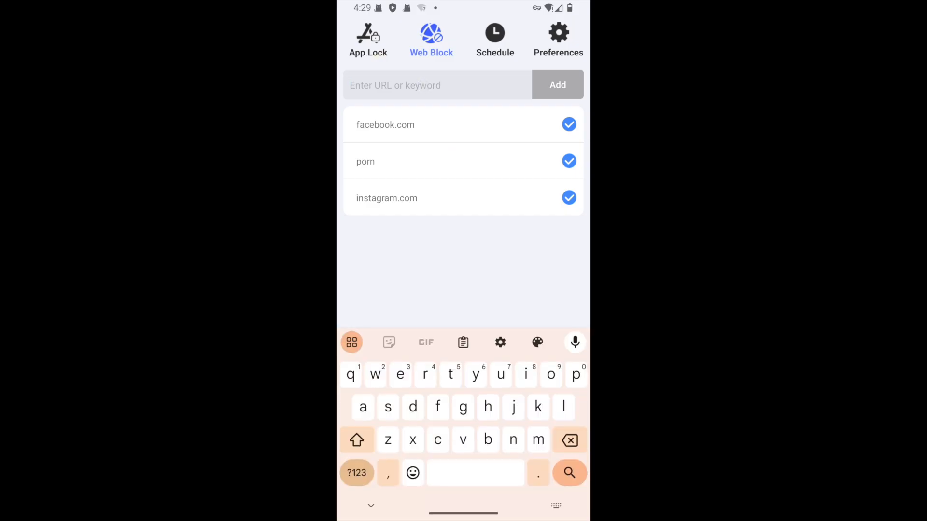
type("yo")
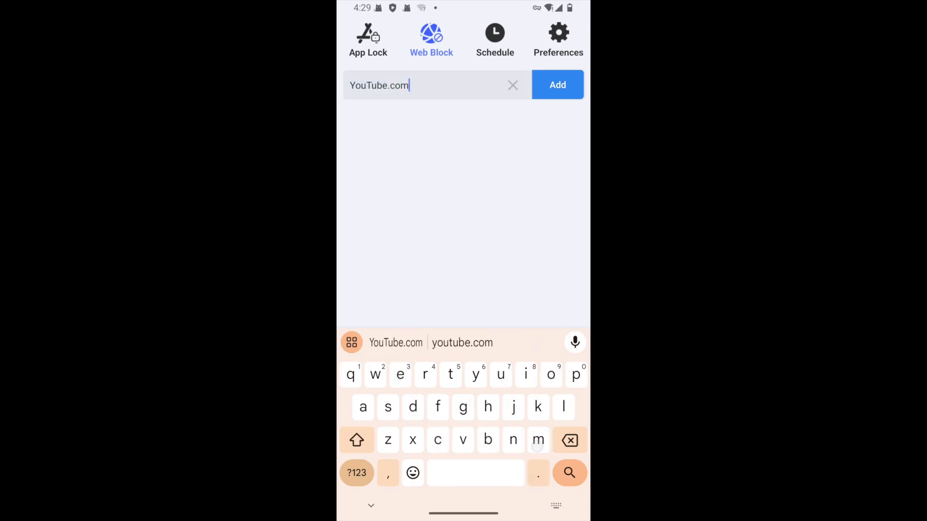
left_click(556, 84)
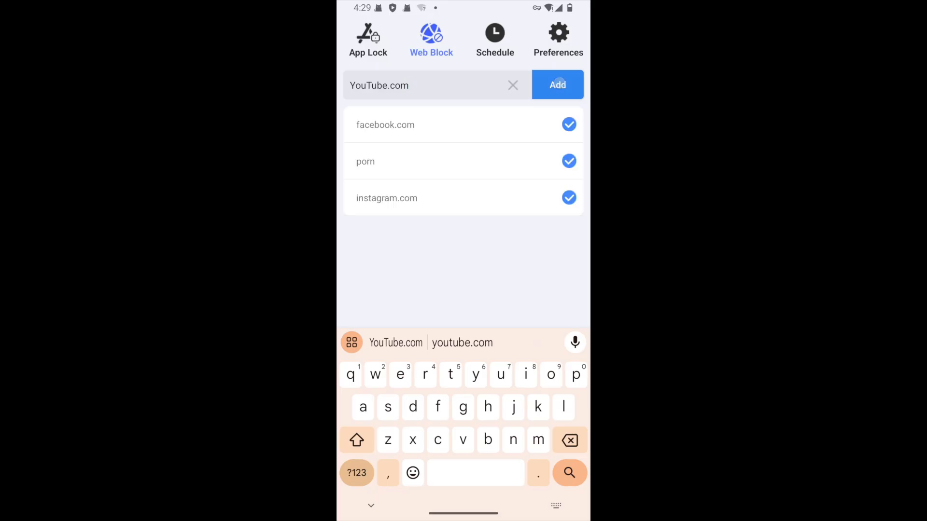
key("Home")
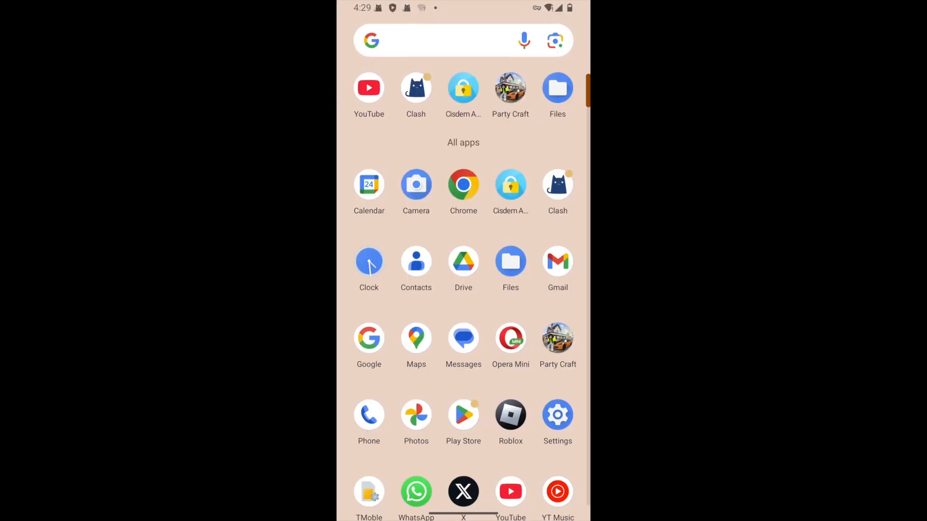
Open locked Cisdem AppCrypt, try its PIN keypad, then return to the home screen.
left_click(510, 184)
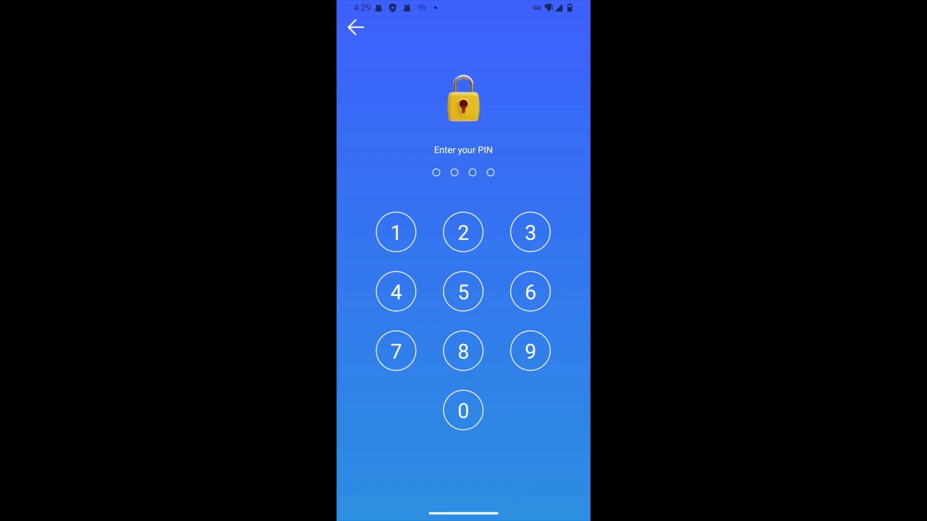
left_click(463, 232)
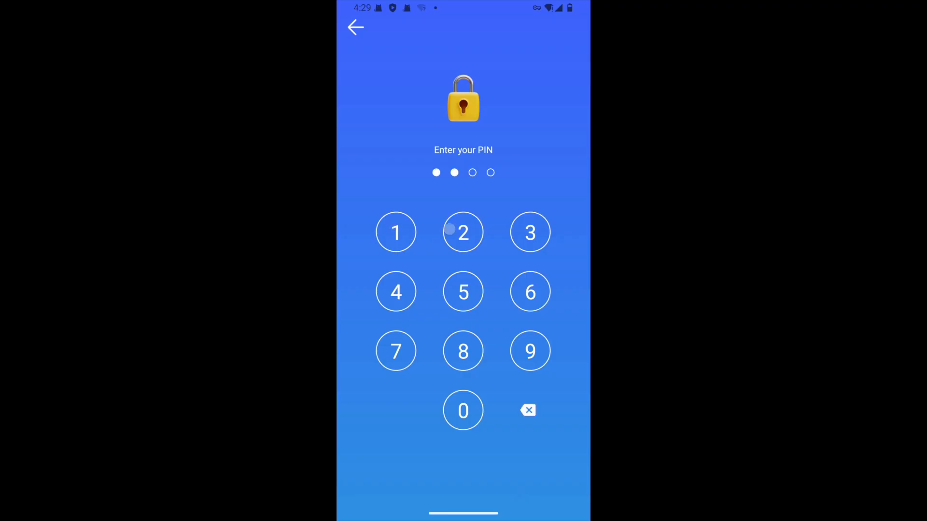
left_click(527, 411)
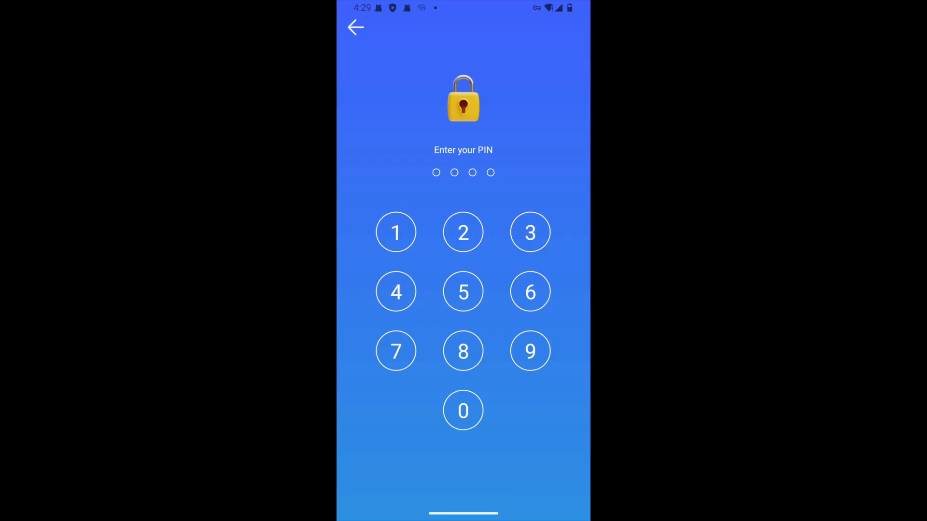
left_click(355, 27)
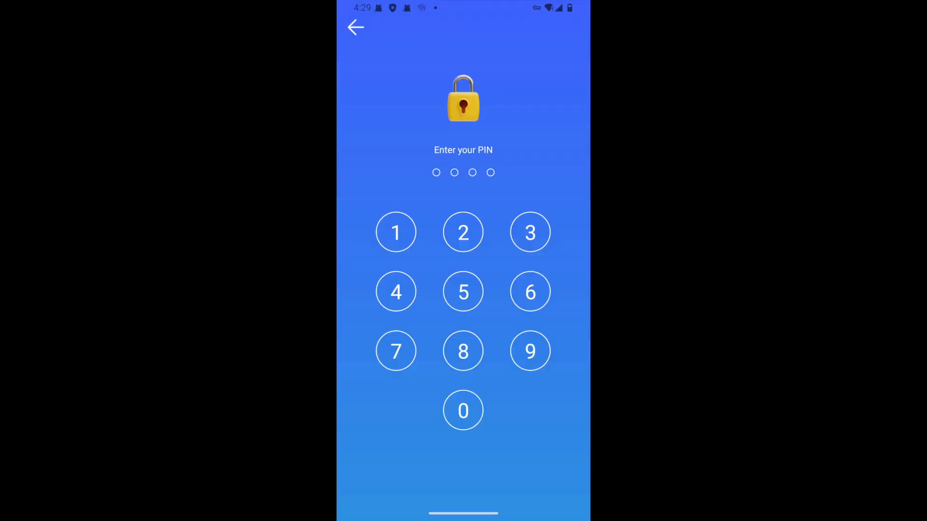
left_click(463, 411)
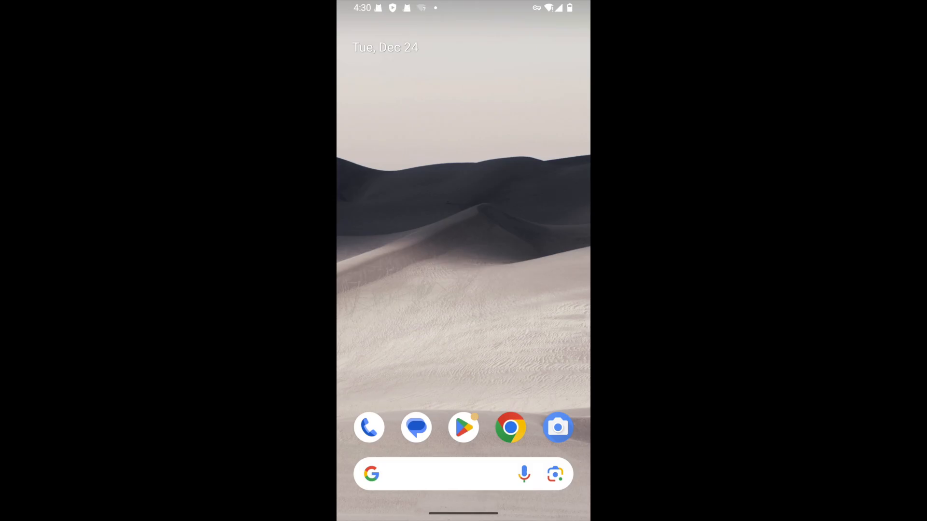
Reopen AppCrypt, unlock Chrome again, and start a new blocking schedule.
left_click(510, 426)
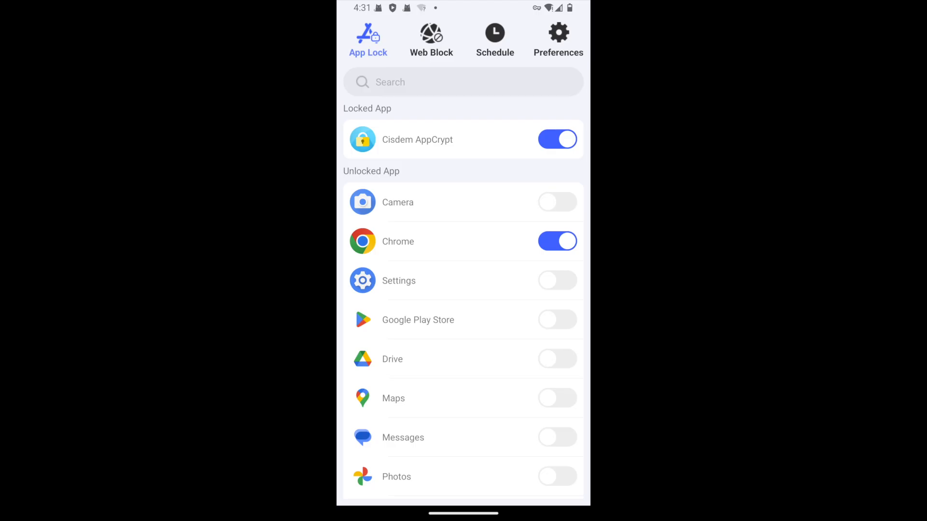
left_click(556, 241)
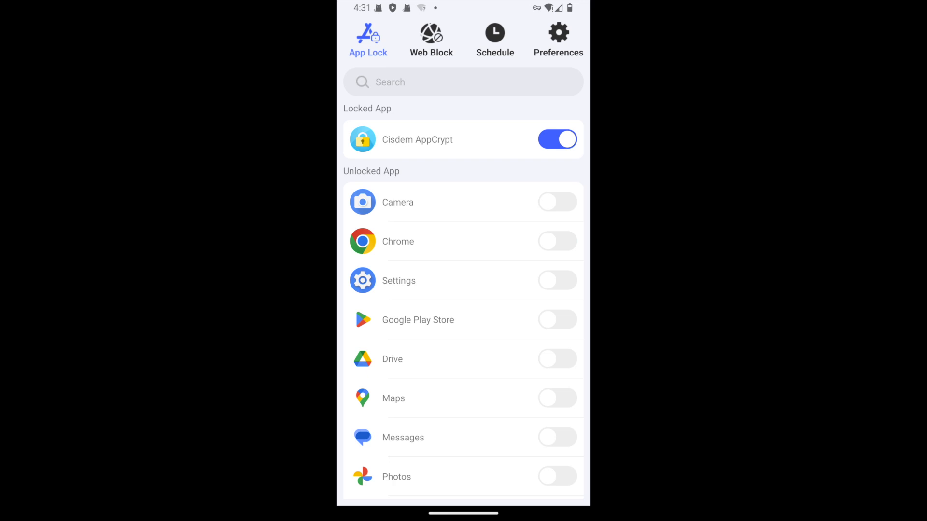
left_click(495, 36)
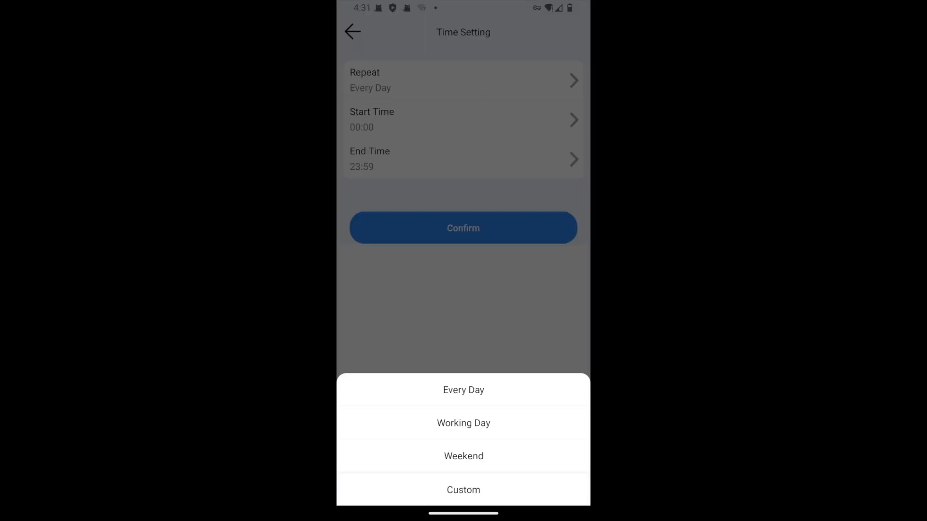
Set the schedule to repeat on Working Day, starting 09:30 and ending 12:30.
left_click(464, 422)
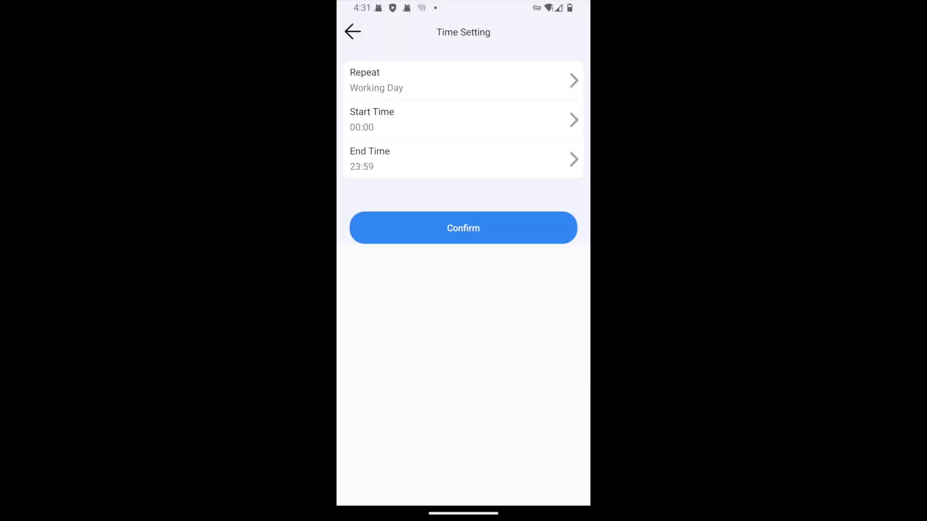
left_click(463, 119)
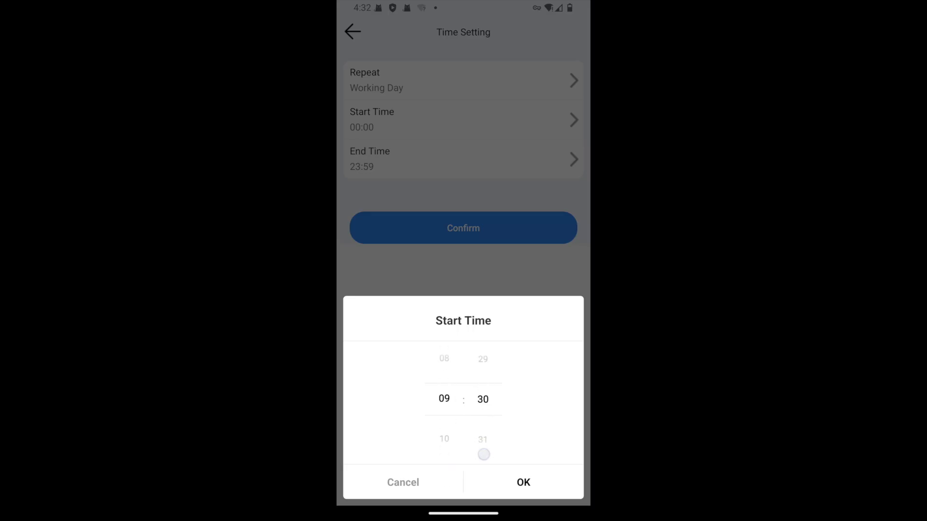
left_click(523, 482)
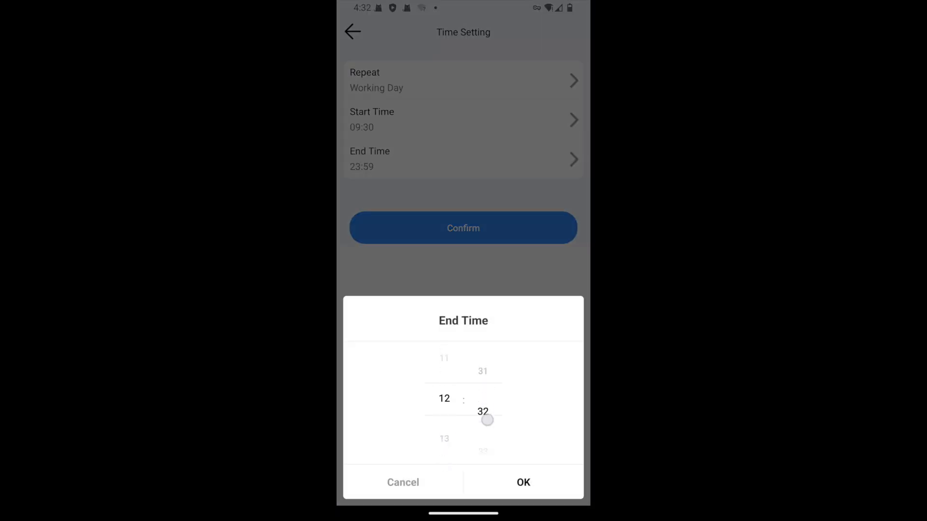
scroll("down", 3)
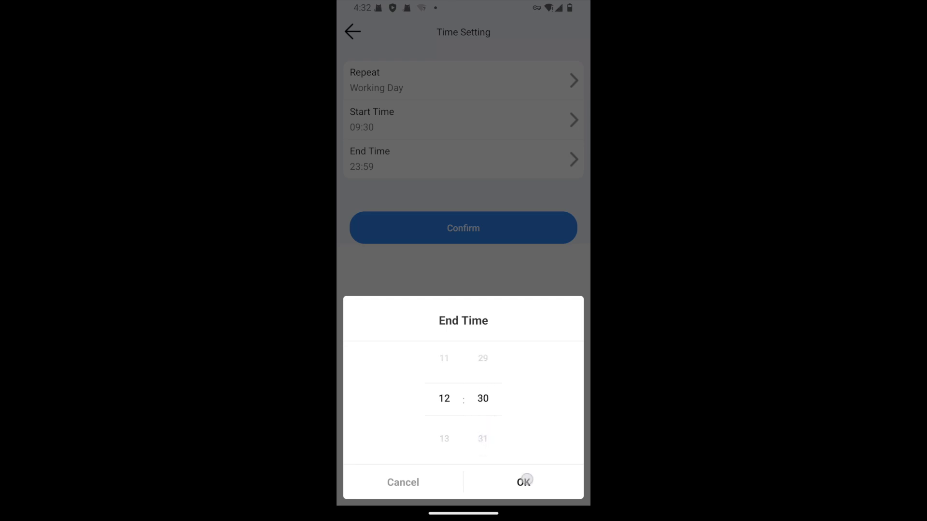
left_click(522, 482)
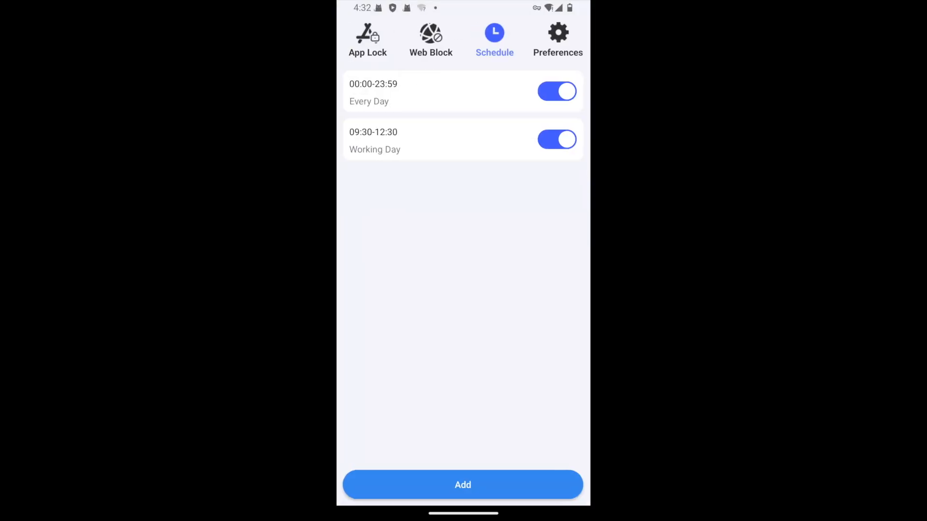
Add and confirm a Working Day schedule starting 13:30 and ending 17:30.
left_click(463, 91)
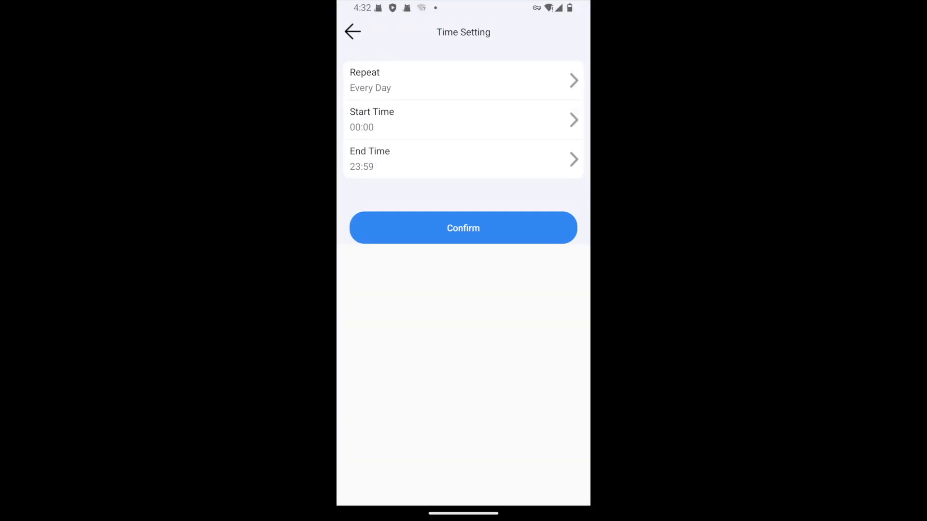
left_click(463, 79)
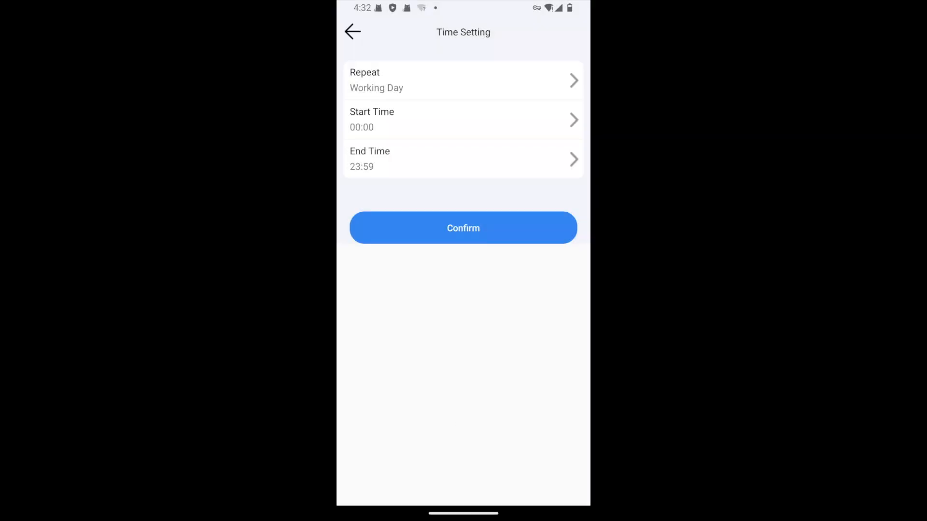
left_click(463, 120)
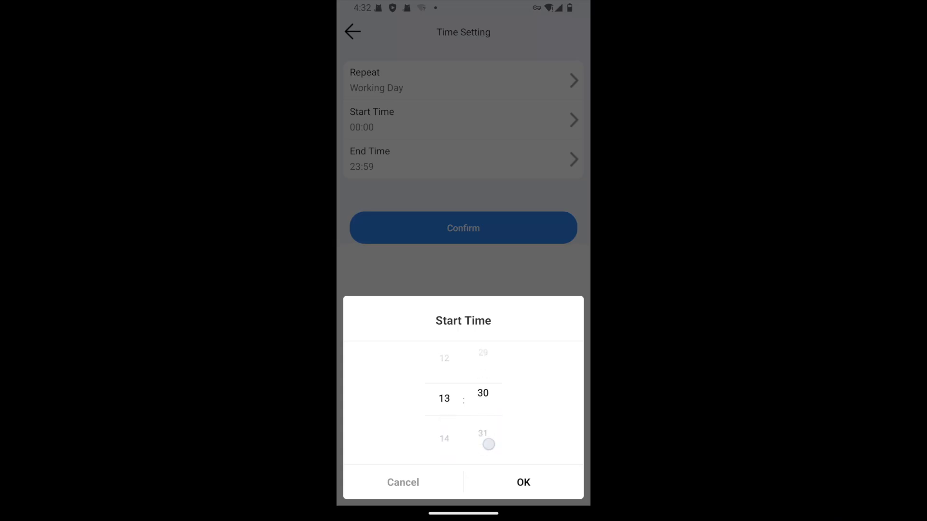
left_click(522, 483)
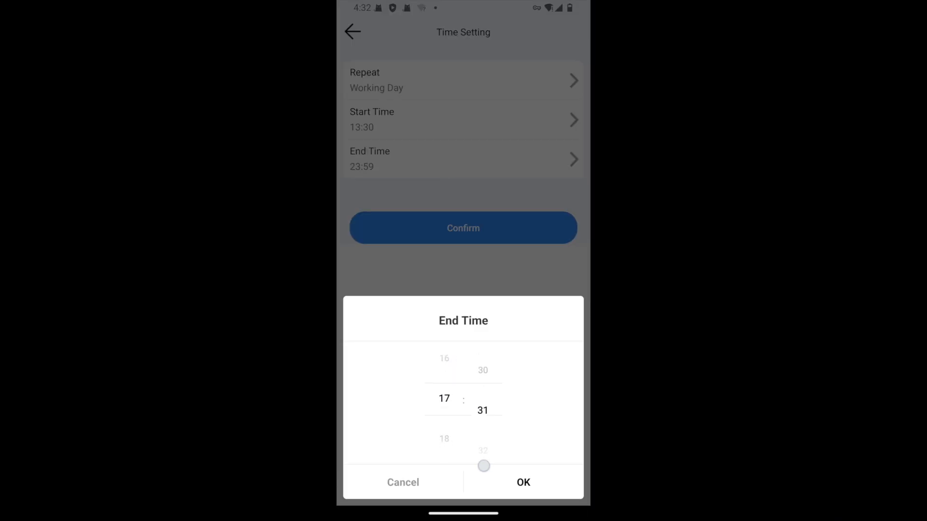
left_click(522, 482)
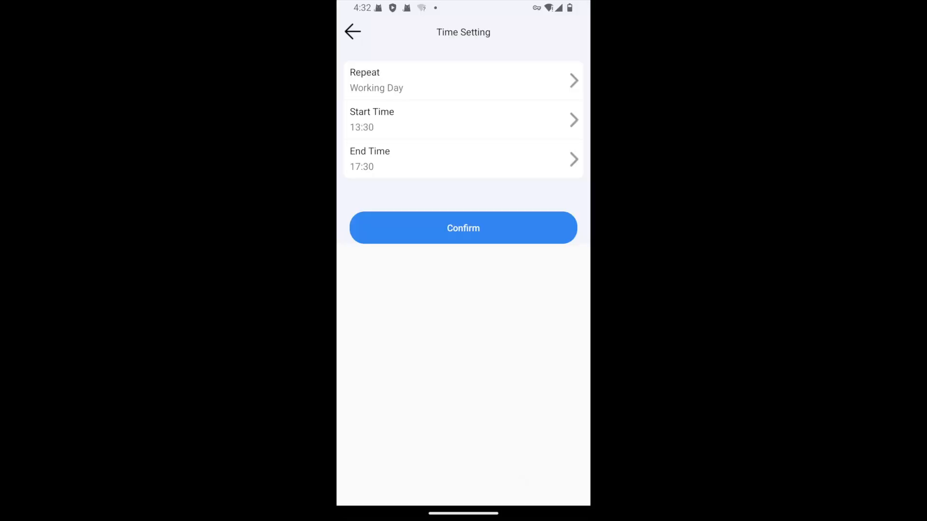
left_click(462, 227)
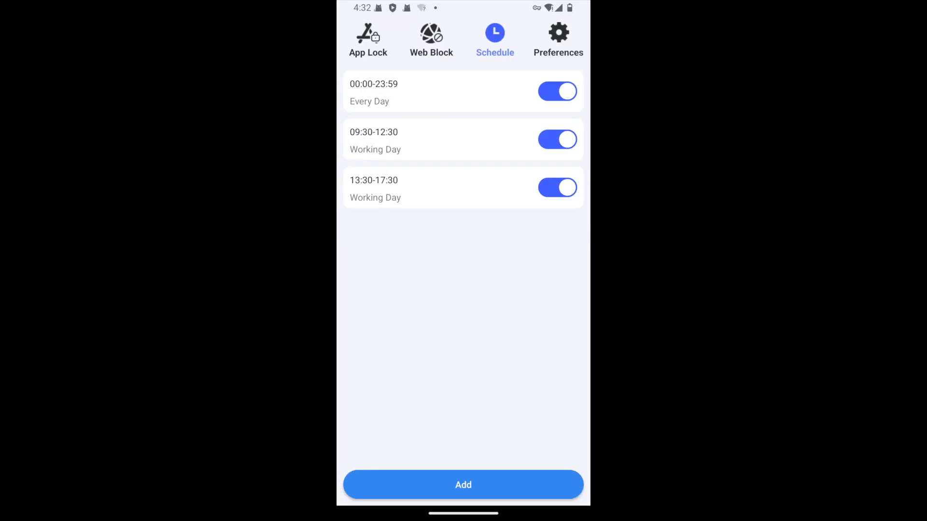
Toggle Every Day off and on, disable 09:30–12:30, and delete the 13:30–17:30 schedule.
left_click(557, 91)
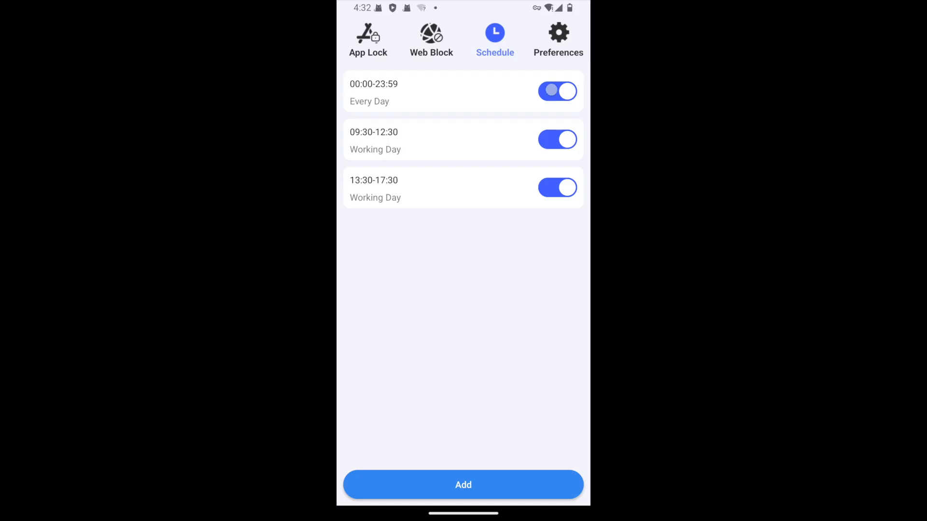
left_click(556, 91)
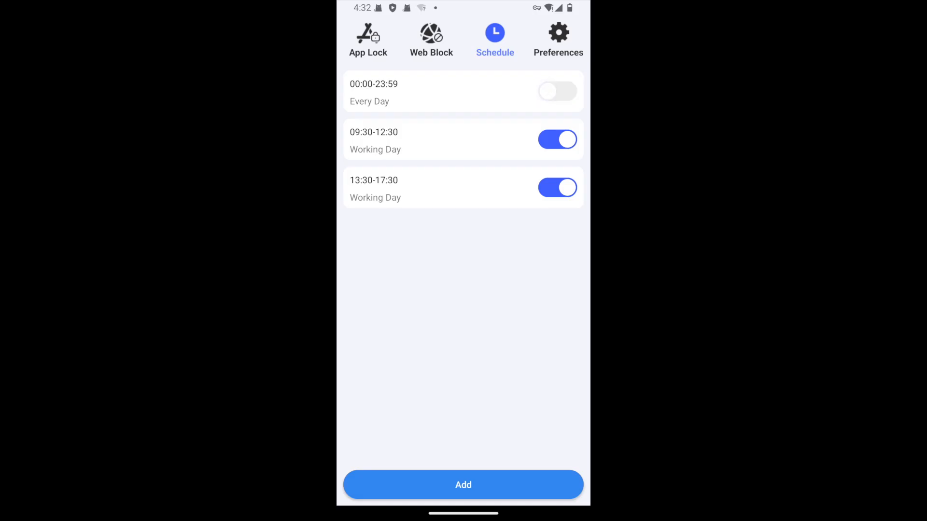
left_click(556, 91)
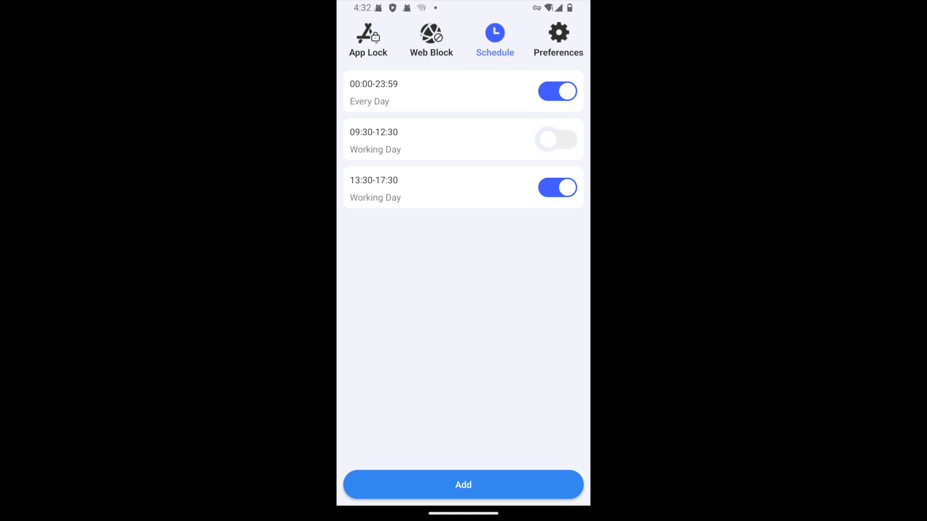
left_click(556, 187)
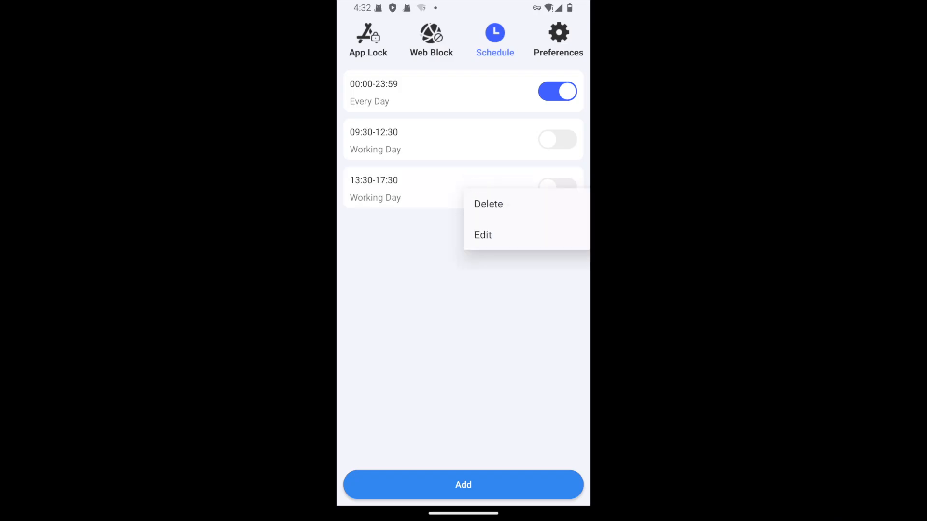
left_click(488, 203)
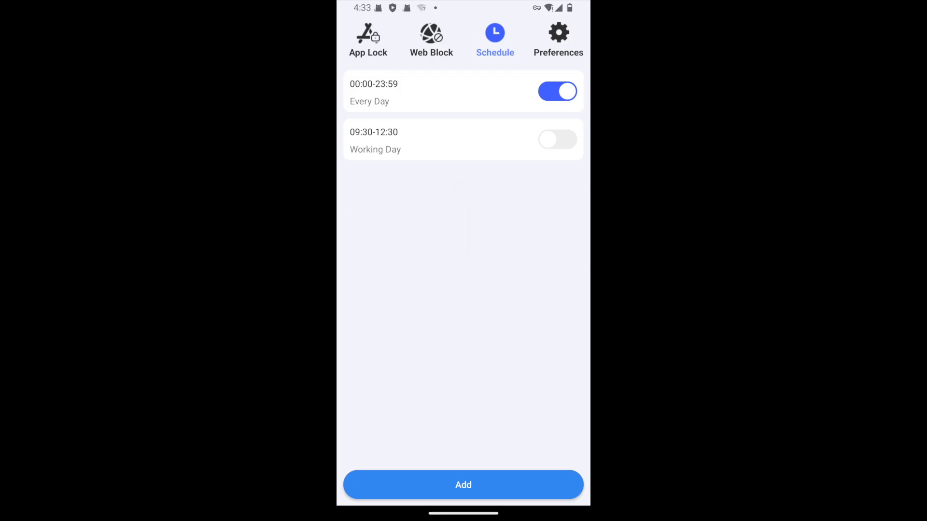